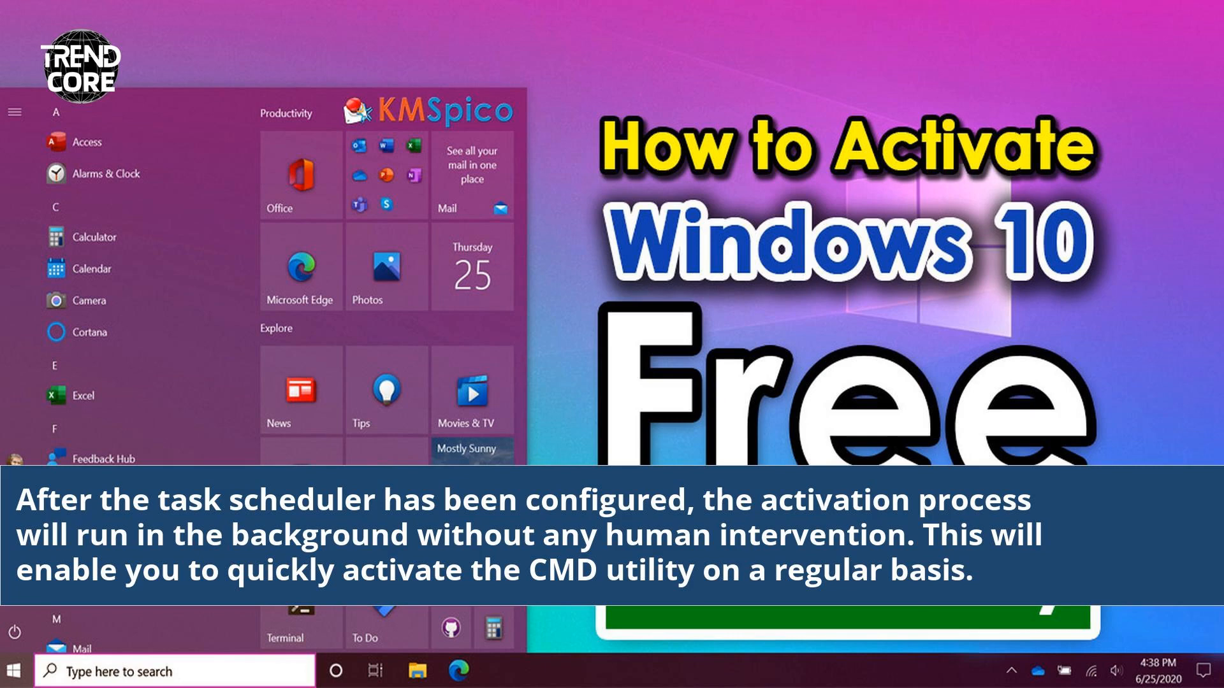
type("powershell")
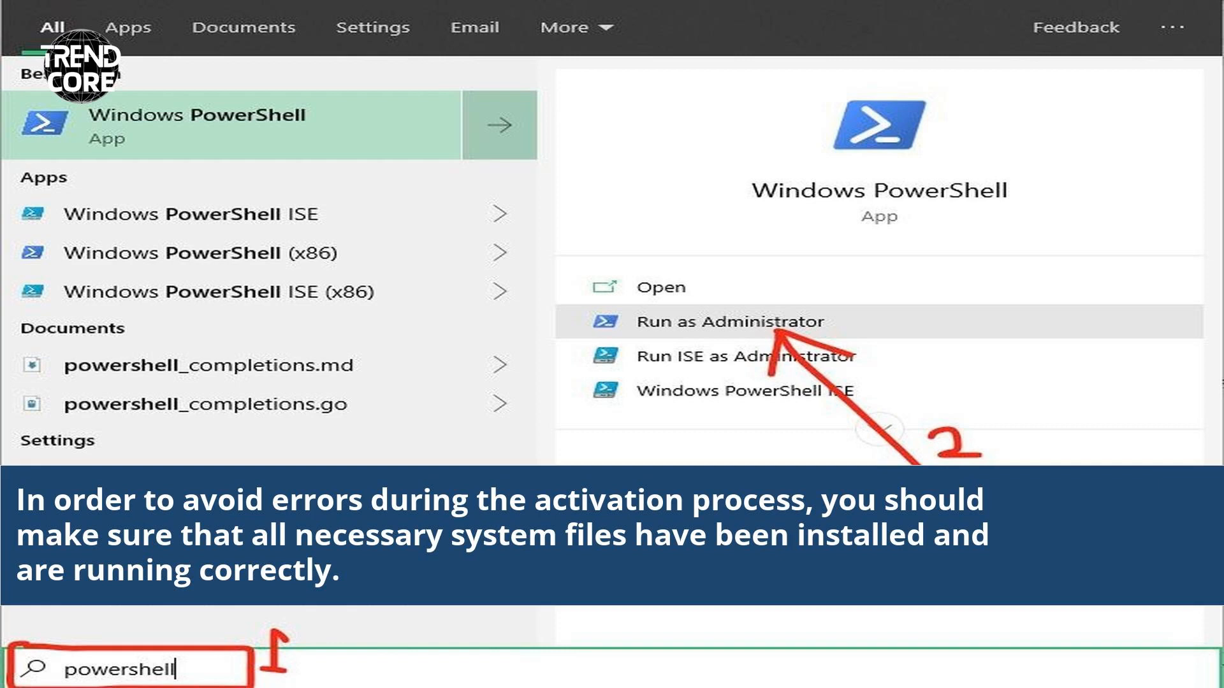